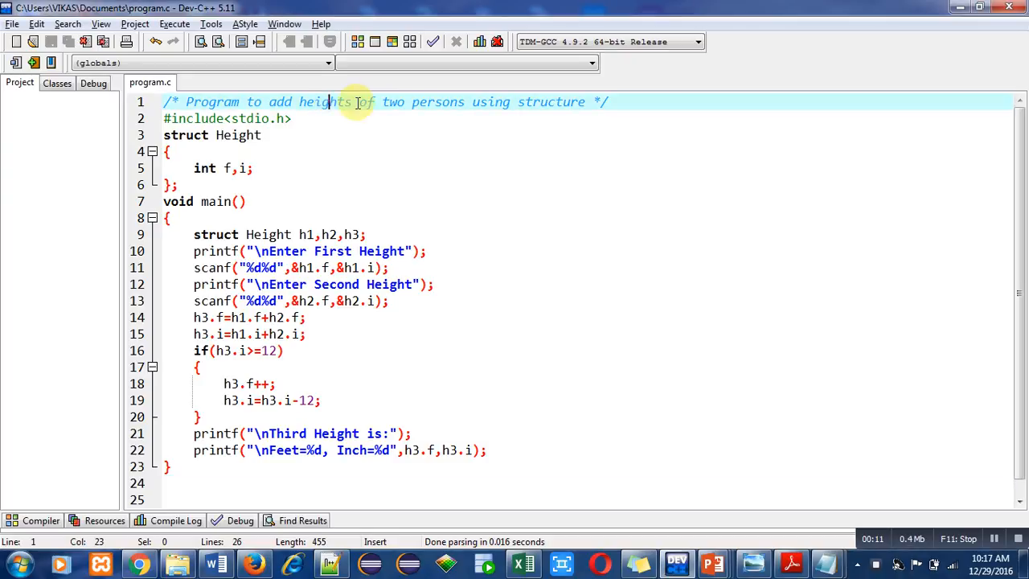
pyautogui.moveTo(401, 102)
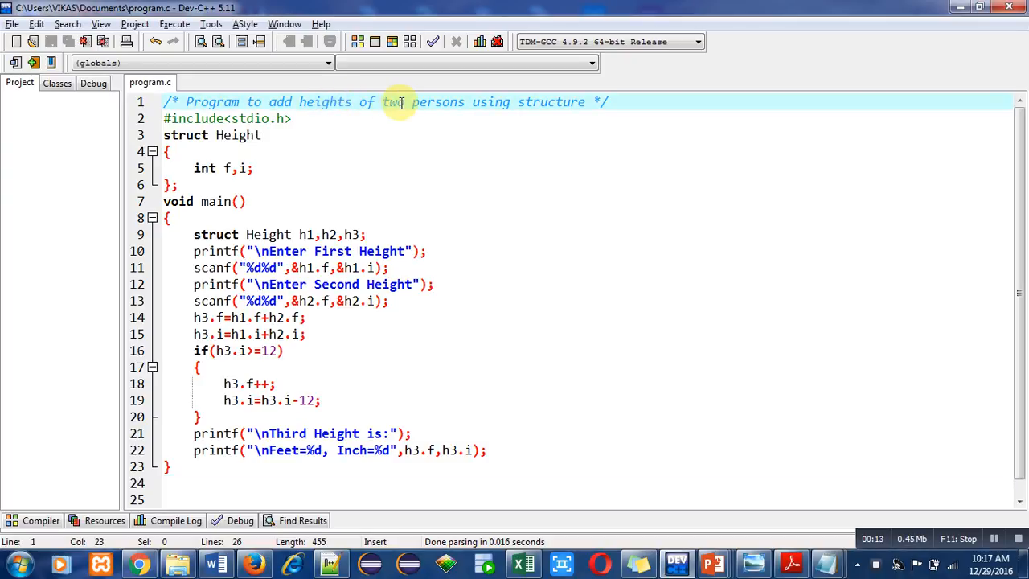
# Highlight the struct Height variable declaration in the editor.
pyautogui.click(312, 118)
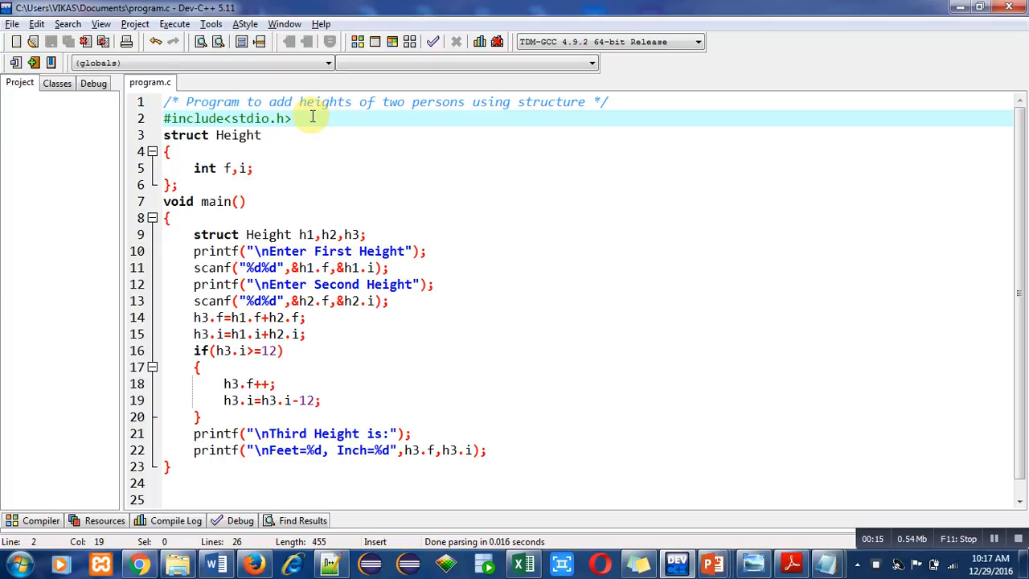
pyautogui.click(299, 118)
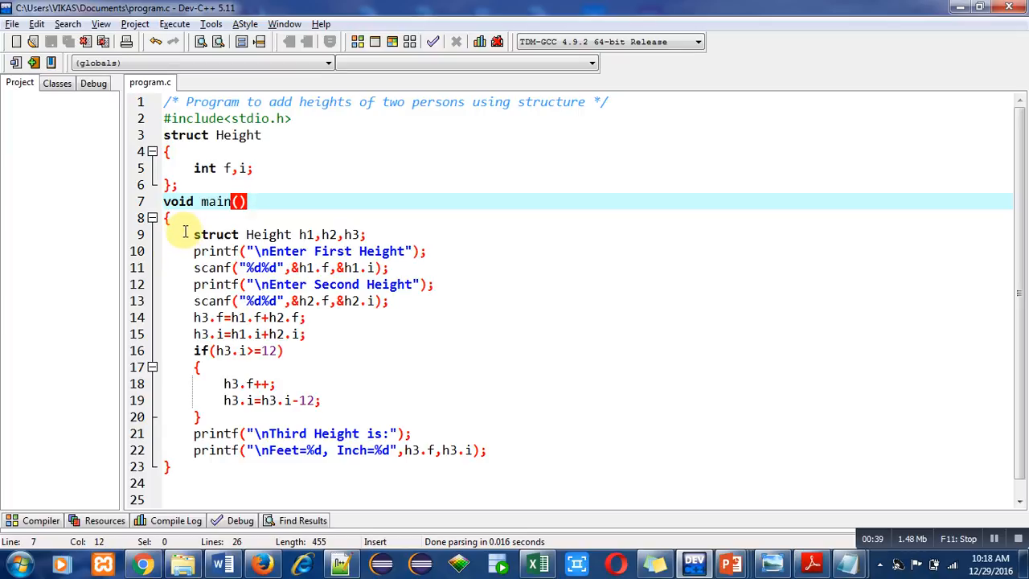
pyautogui.moveTo(274, 234)
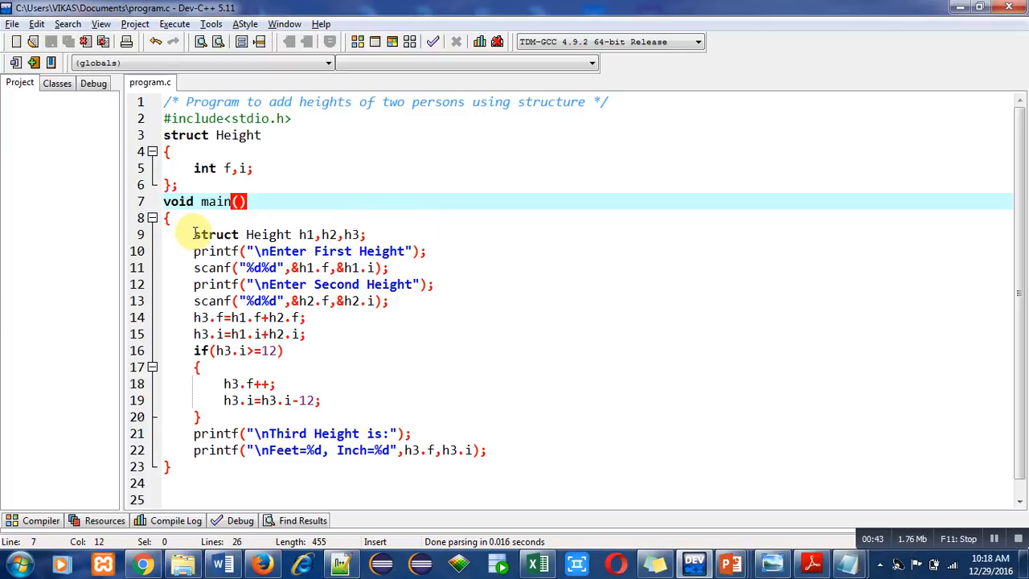
pyautogui.doubleClick(215, 234)
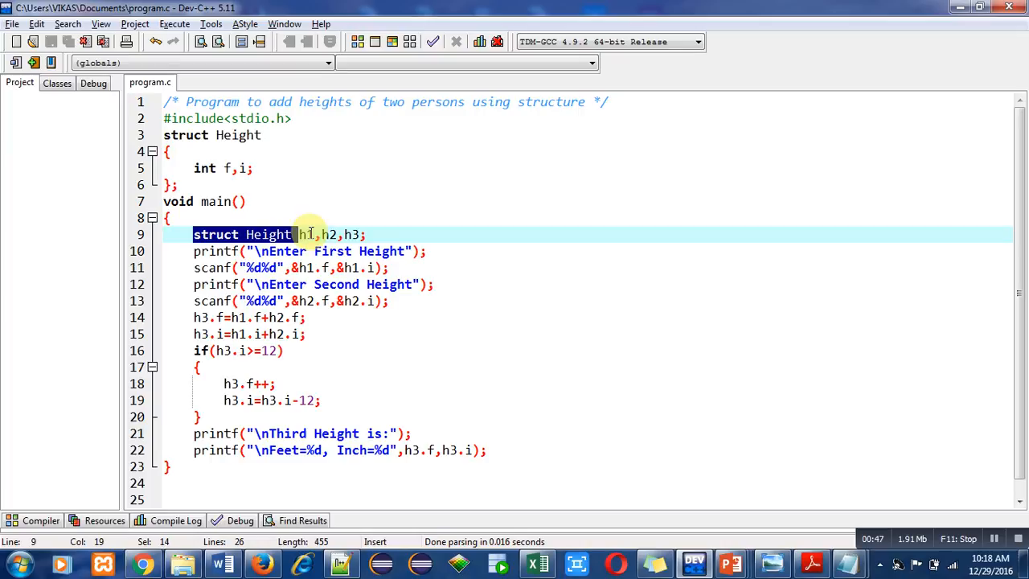
pyautogui.click(369, 234)
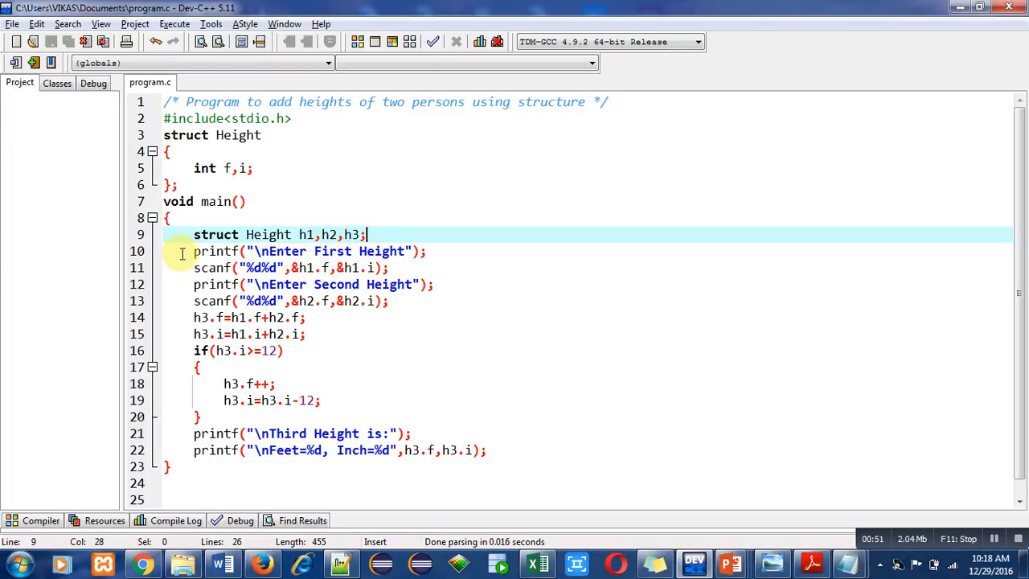
pyautogui.click(193, 250)
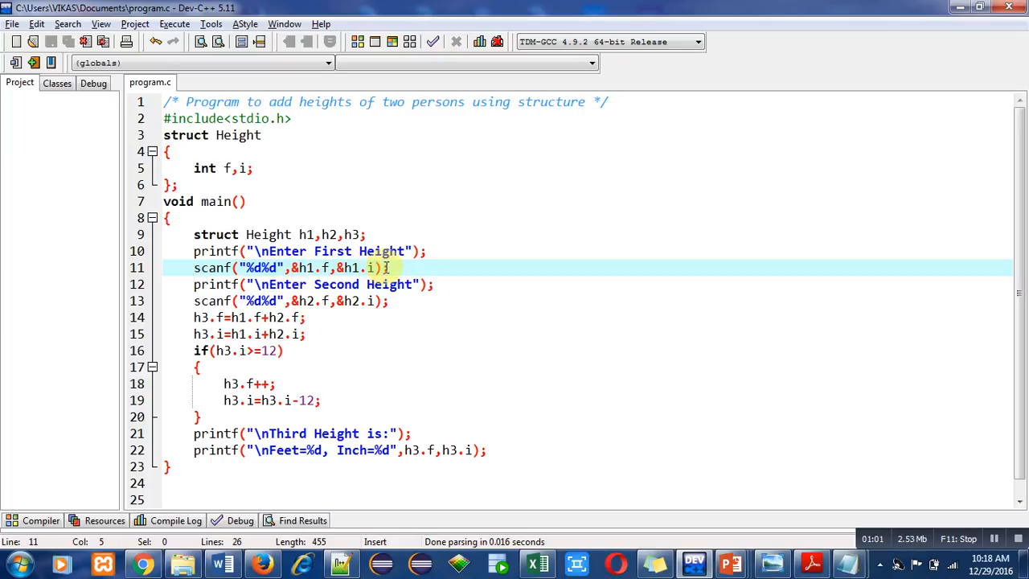
pyautogui.moveTo(306, 268)
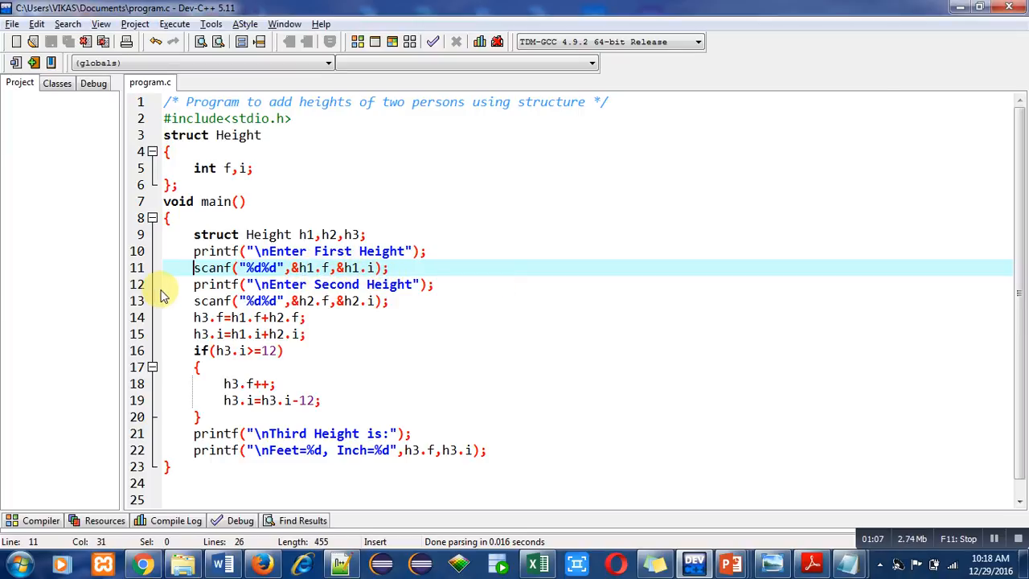
pyautogui.click(257, 284)
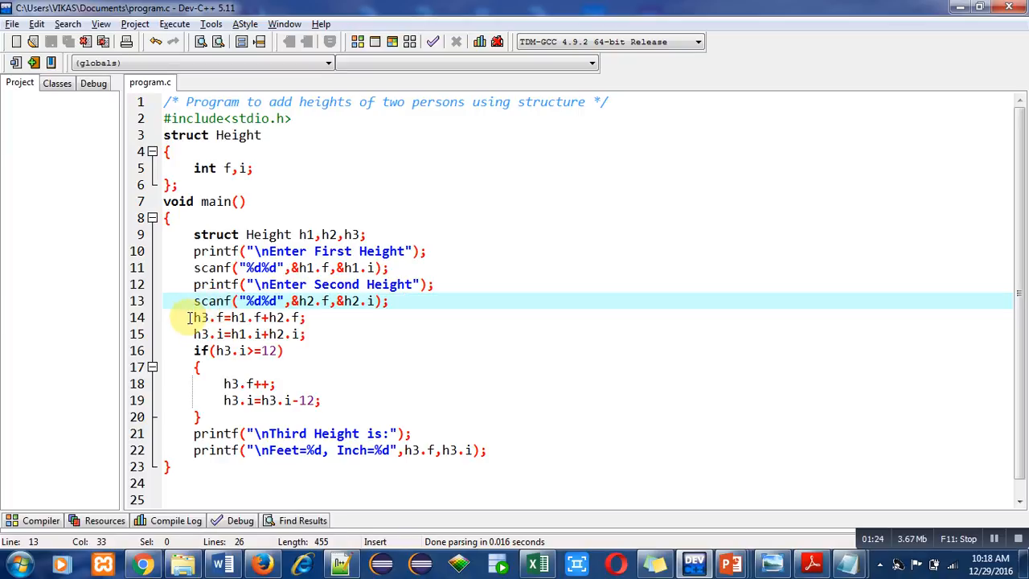
# Highlight the feet and inches addition lines, then finish the printf of h3.f and h3.i.
pyautogui.click(197, 316)
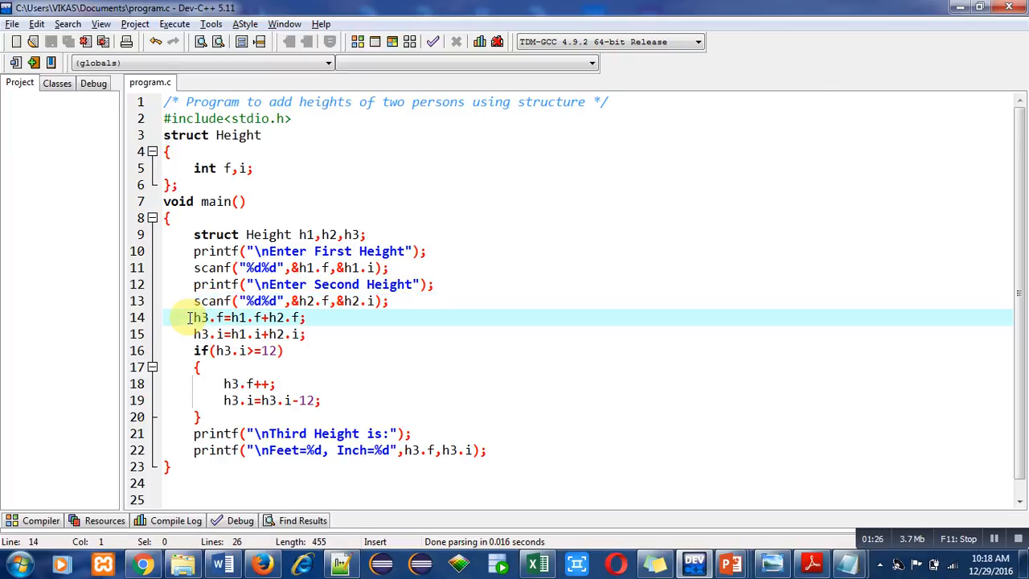
pyautogui.moveTo(191, 317); pyautogui.dragTo(285, 351)
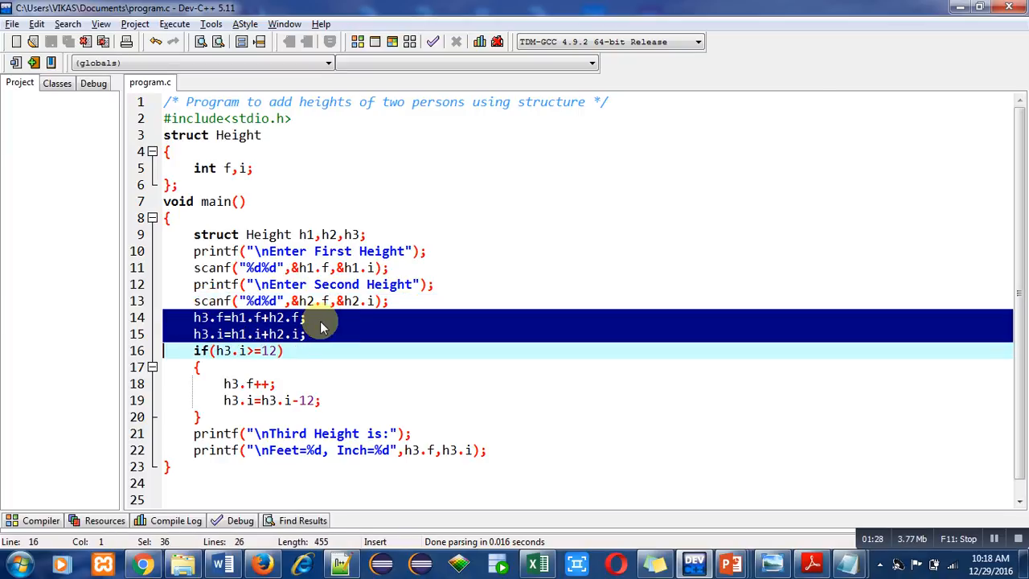
pyautogui.click(263, 316)
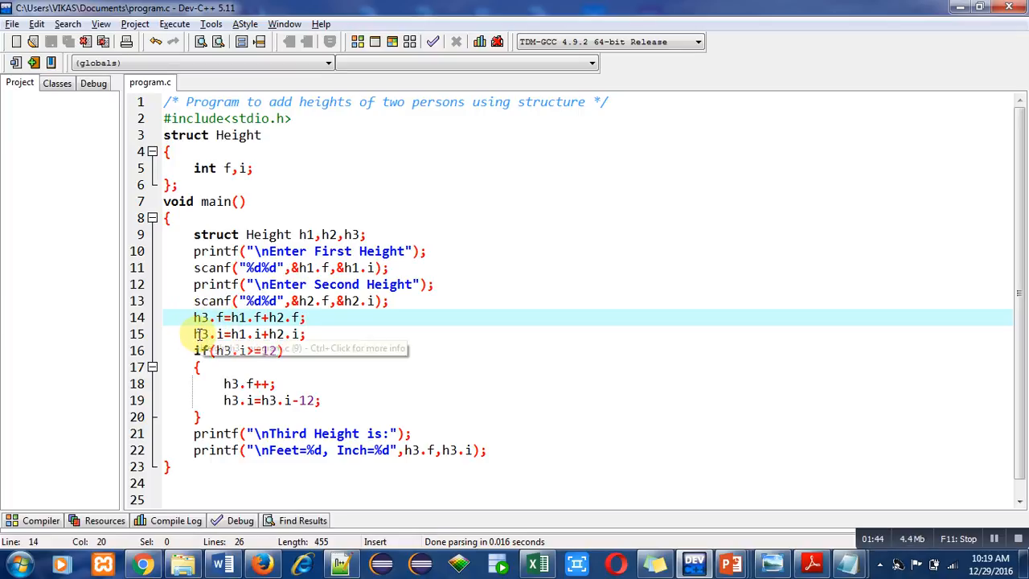
pyautogui.click(306, 334)
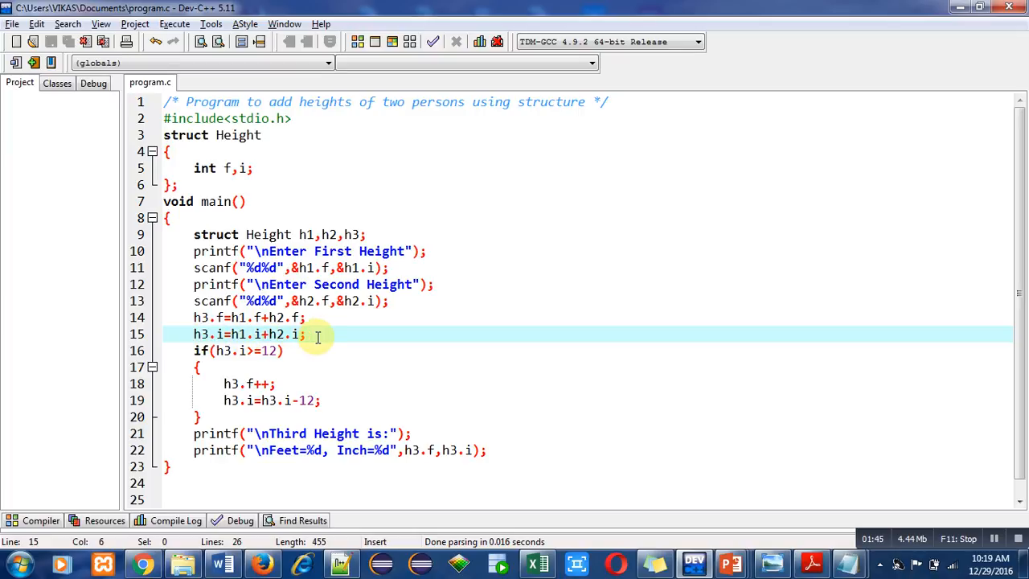
pyautogui.click(305, 334)
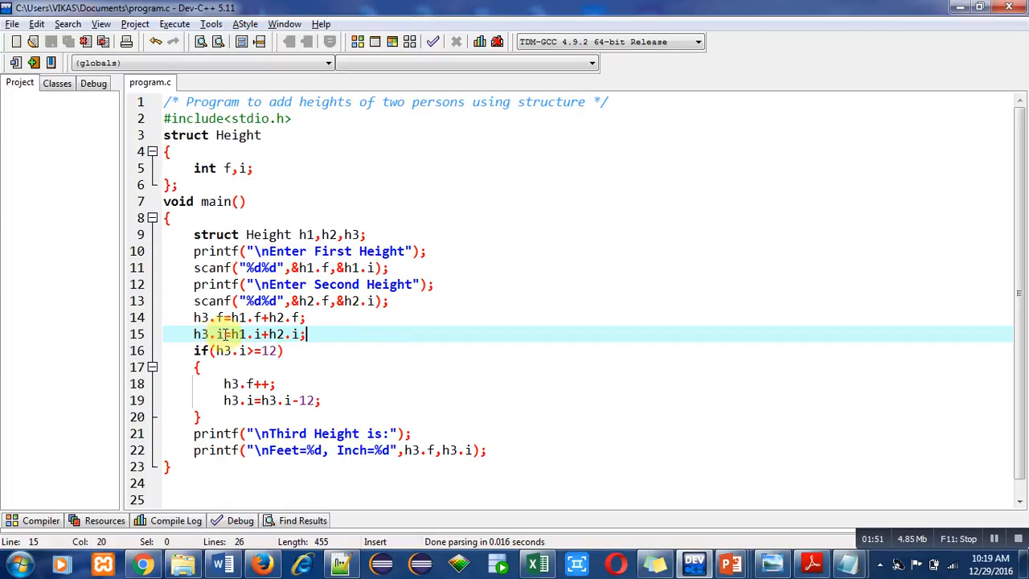
pyautogui.click(185, 351)
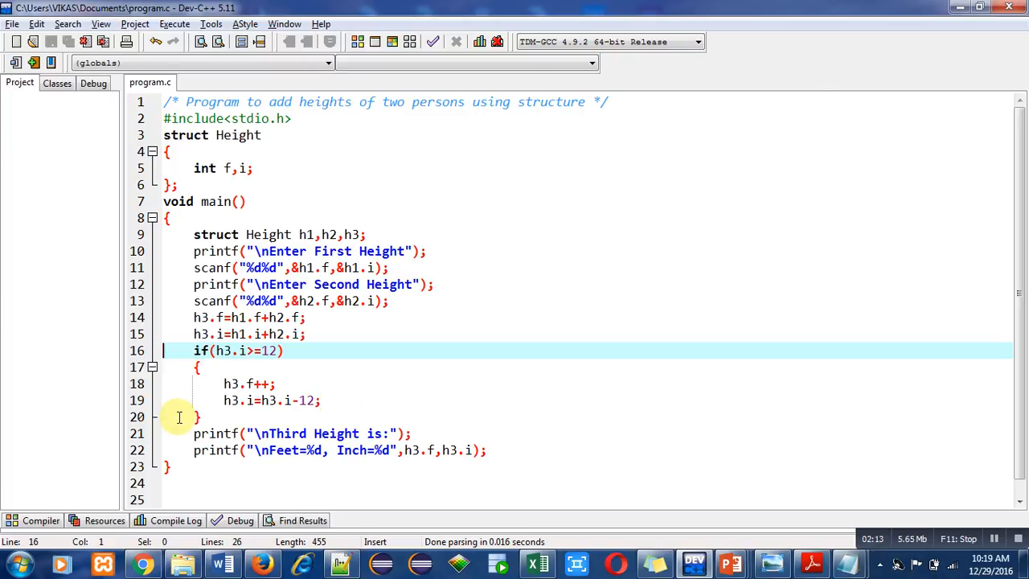
pyautogui.click(285, 433)
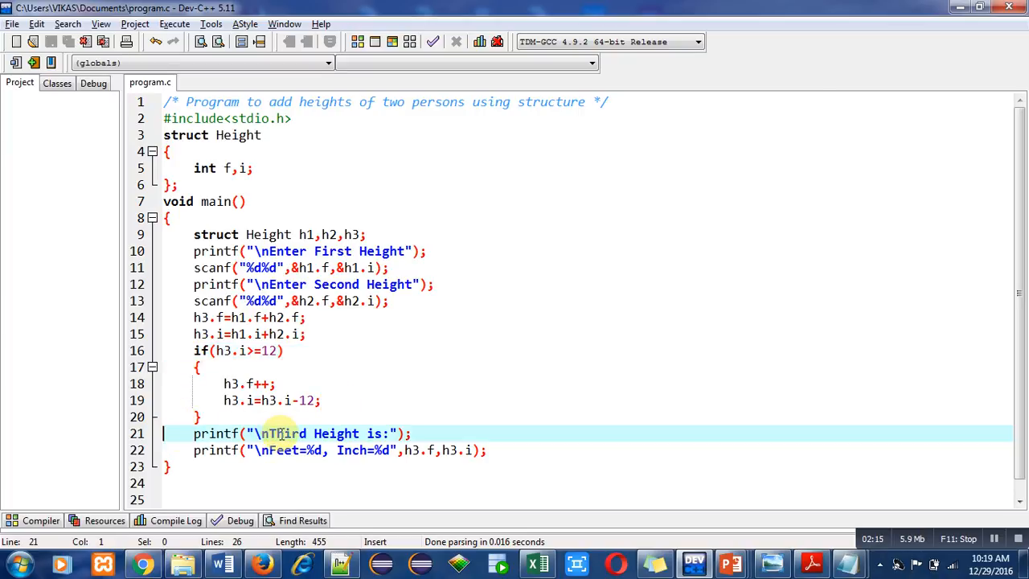
pyautogui.moveTo(366, 434)
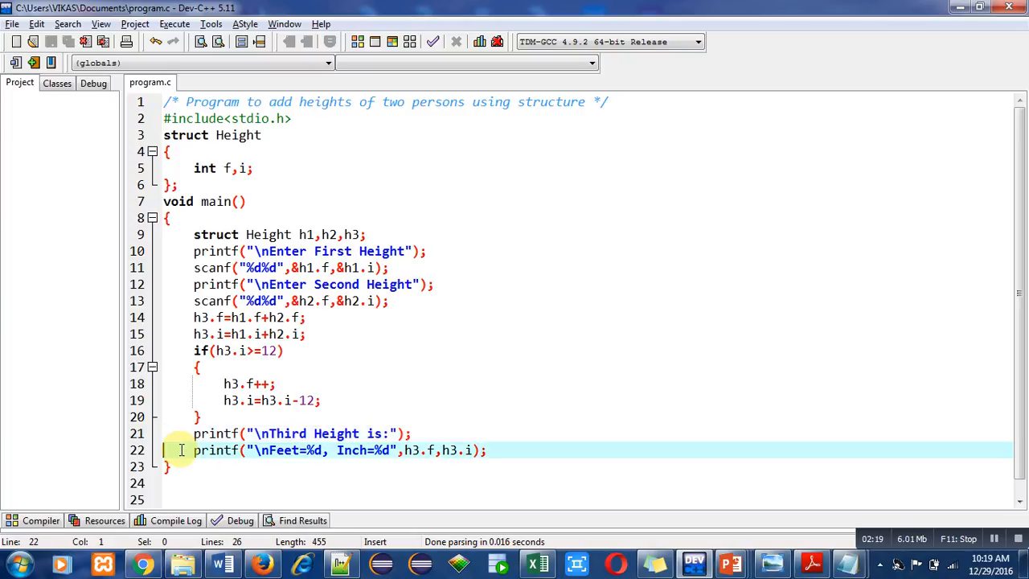
pyautogui.moveTo(307, 450)
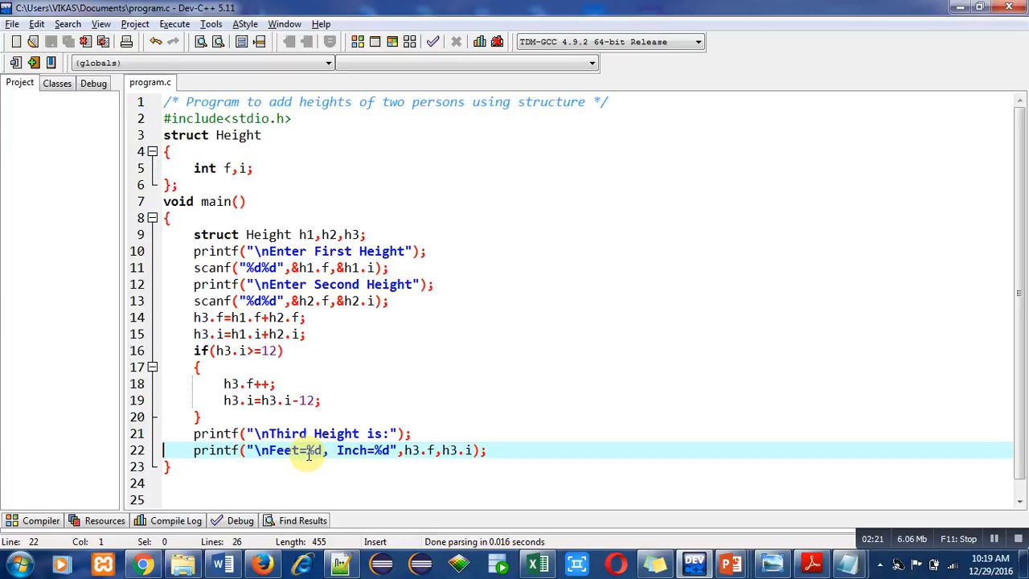
pyautogui.moveTo(411, 450)
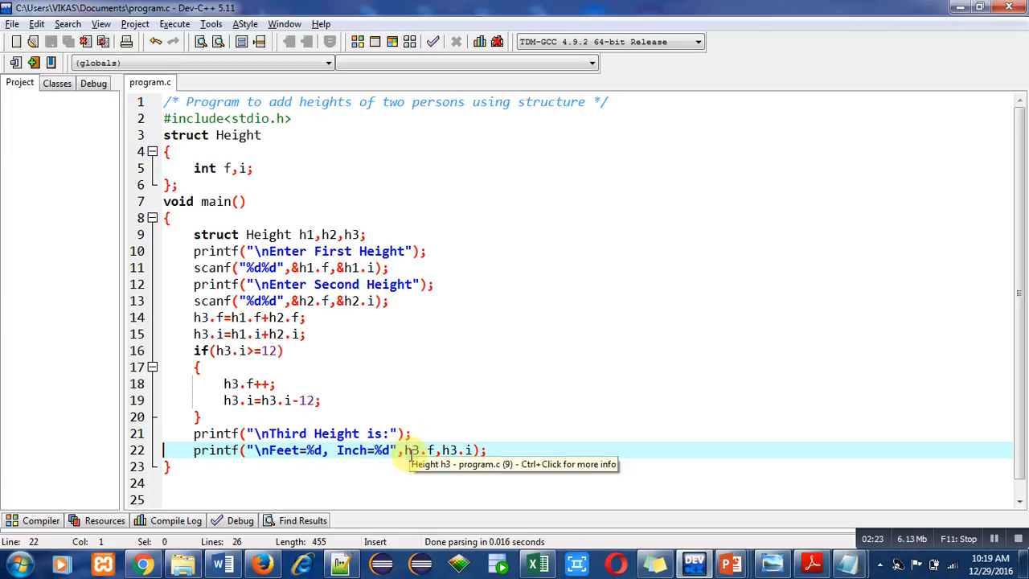
pyautogui.moveTo(472, 464)
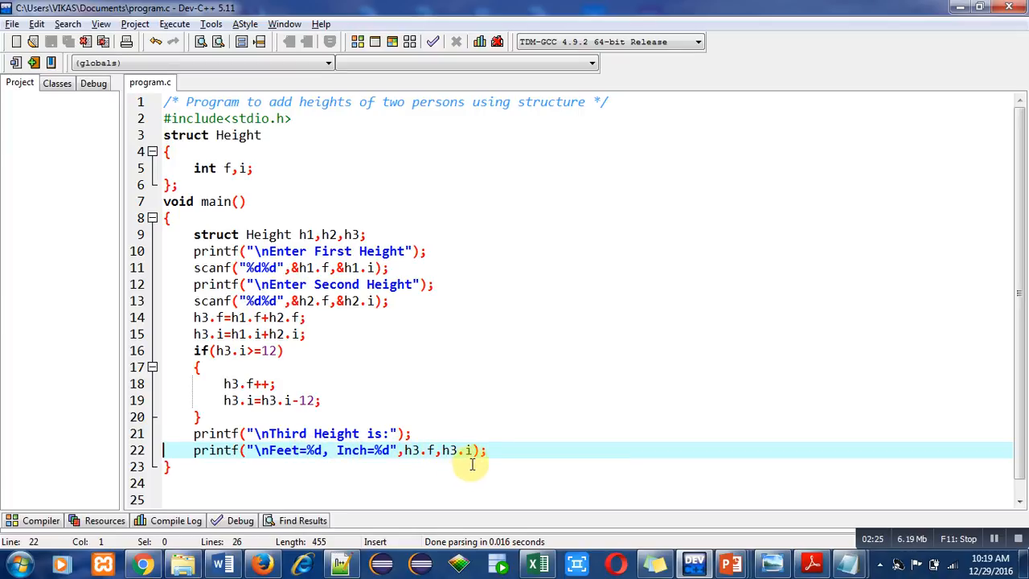
pyautogui.click(482, 451)
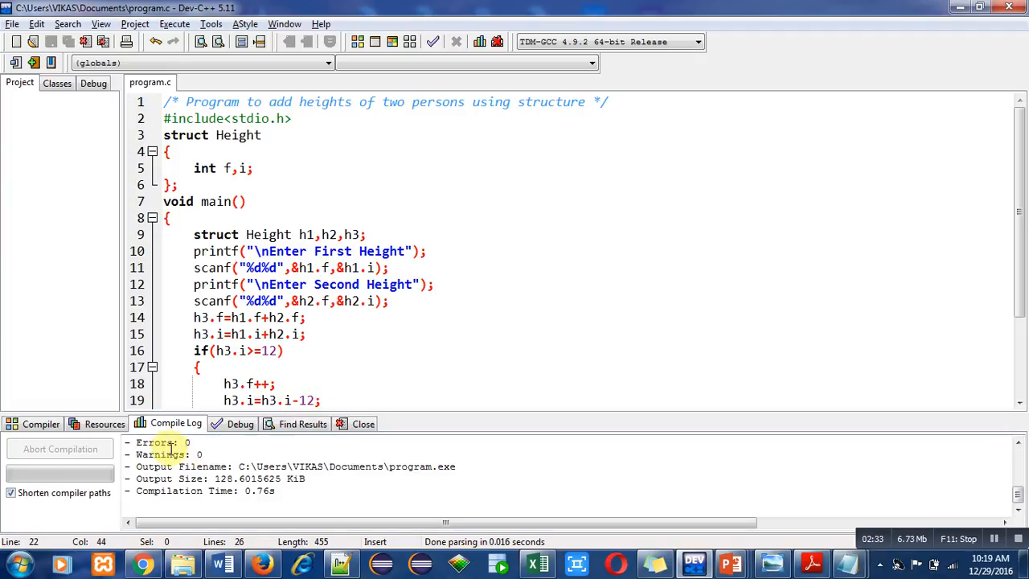
pyautogui.moveTo(363, 423)
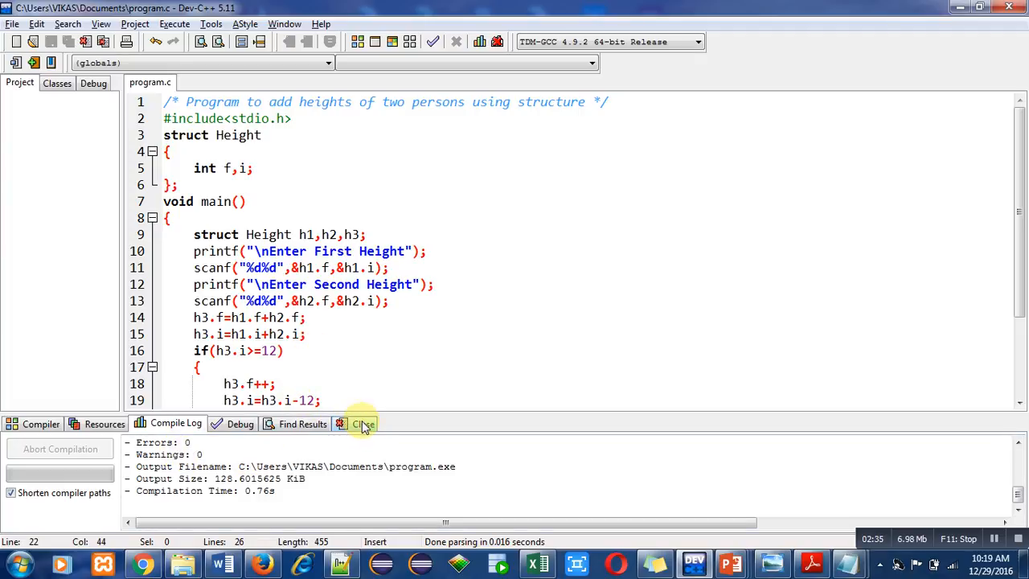
# Close the Compile Log after the build with 0 errors and 0 warnings.
pyautogui.click(173, 23)
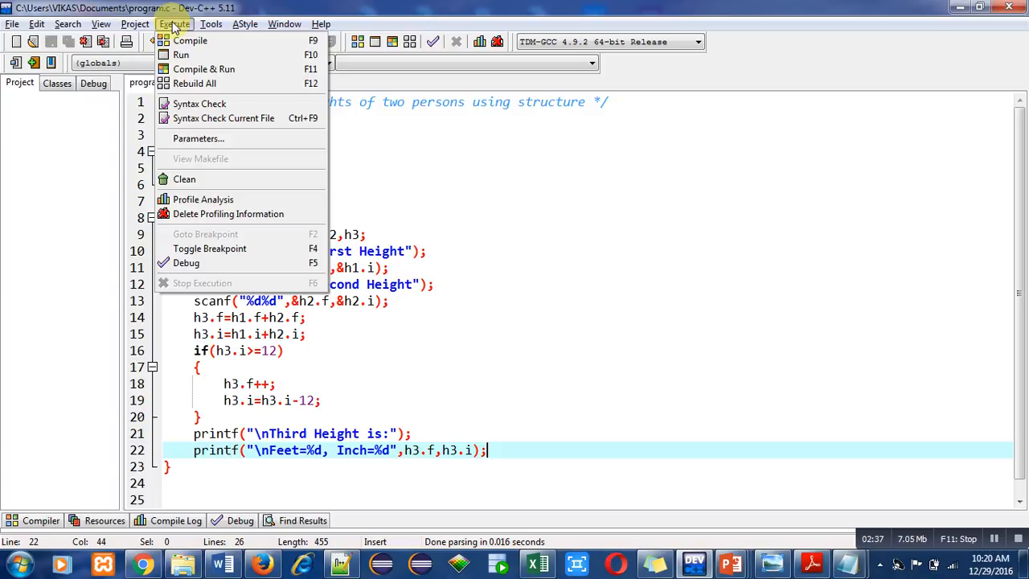
# Run the program and enter heights 3 ft 9 in and 6 ft 7 in.
pyautogui.click(180, 55)
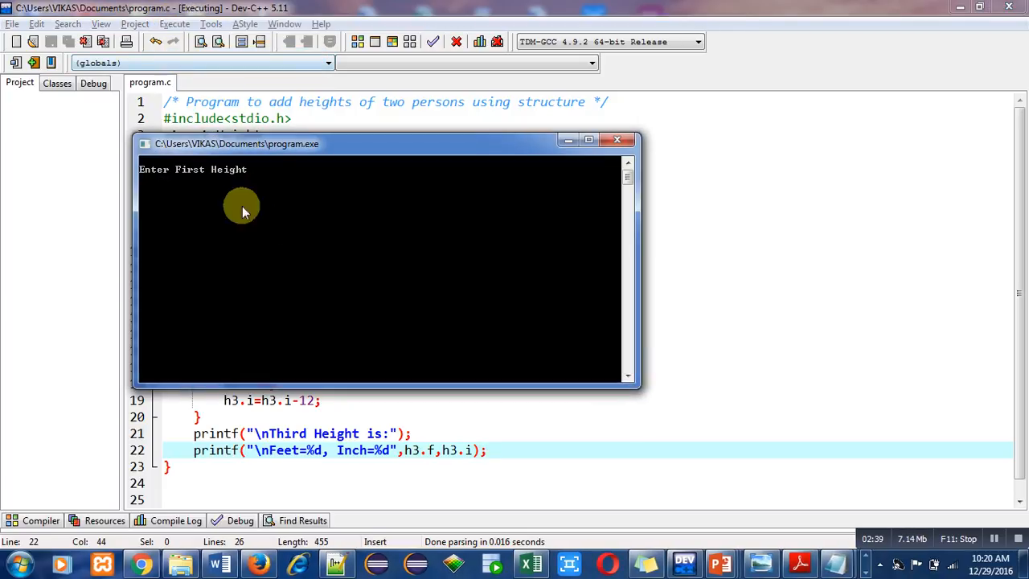
pyautogui.write('3')
pyautogui.write('9')
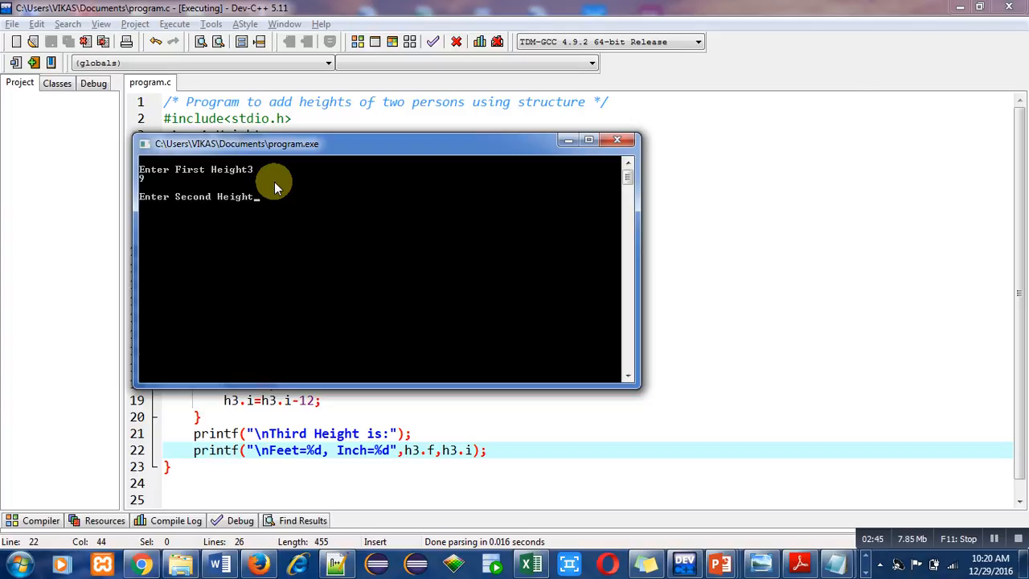
pyautogui.write('6')
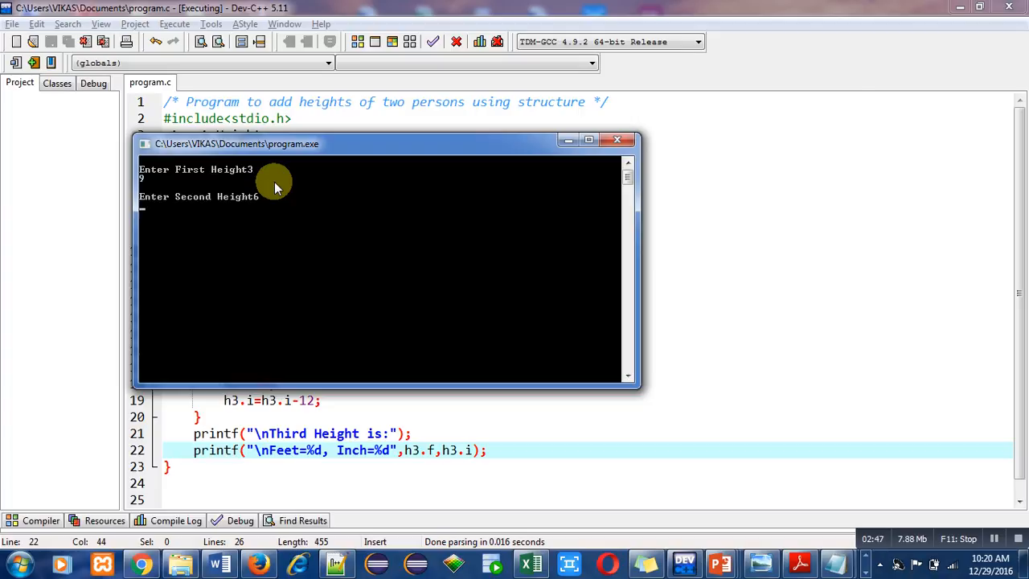
pyautogui.write('7')
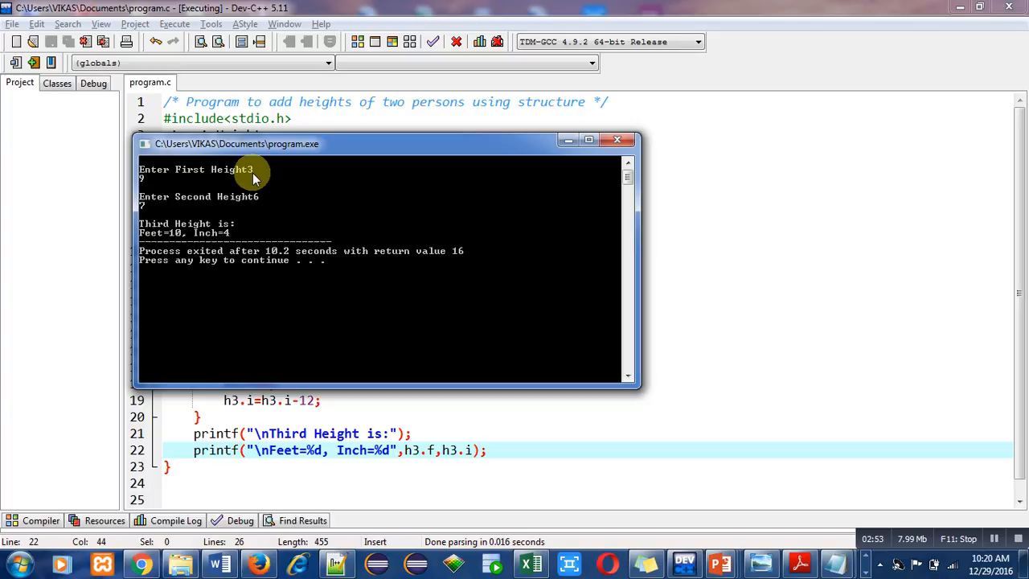
pyautogui.moveTo(196, 197)
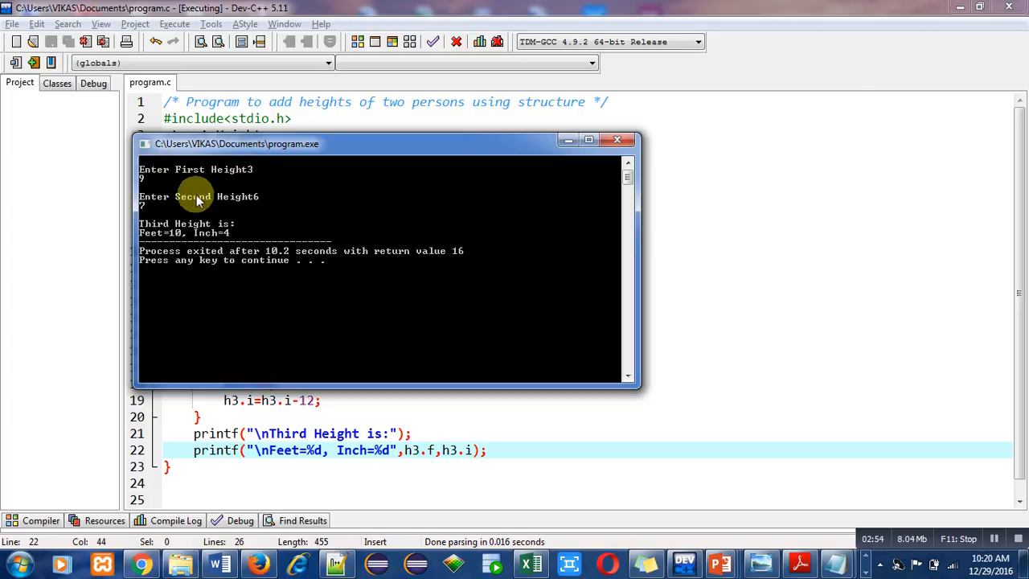
pyautogui.moveTo(258, 207)
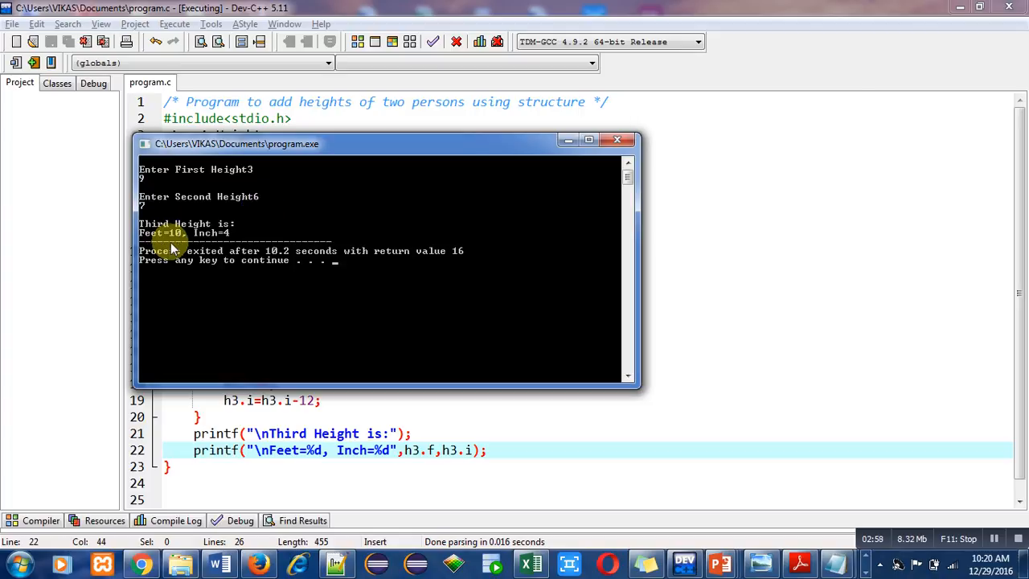
pyautogui.moveTo(176, 241)
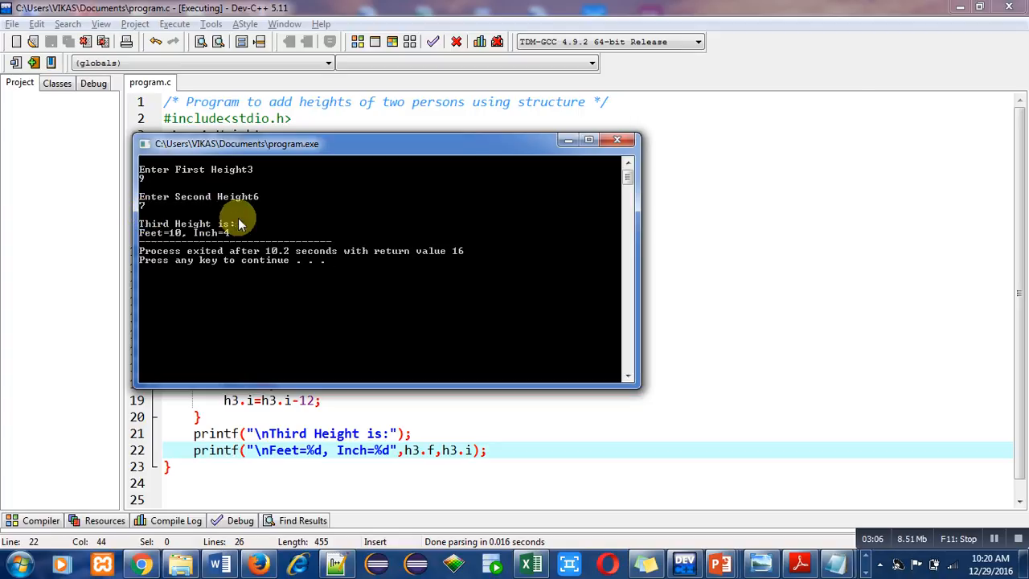
pyautogui.moveTo(273, 229)
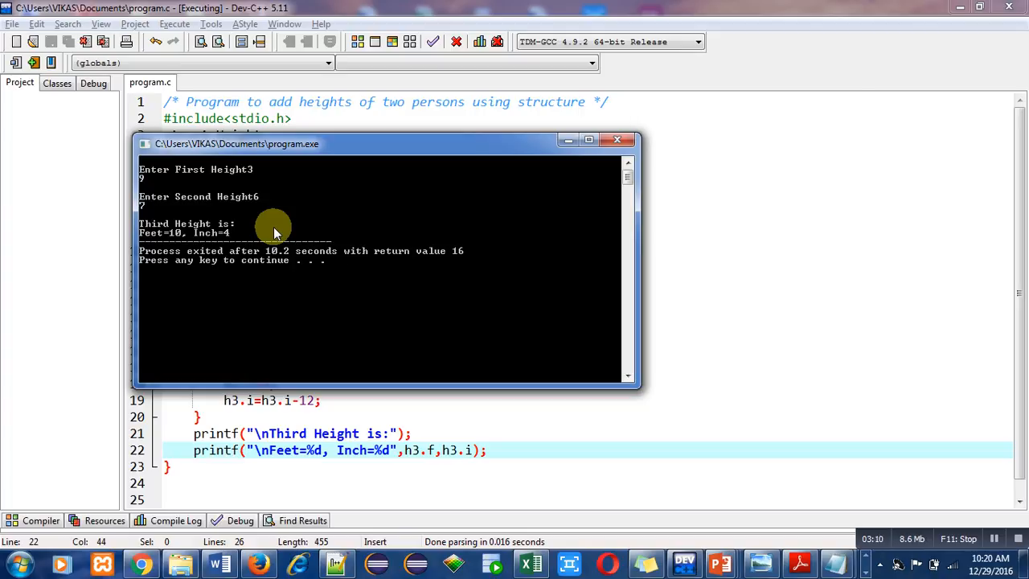
pyautogui.moveTo(241, 241)
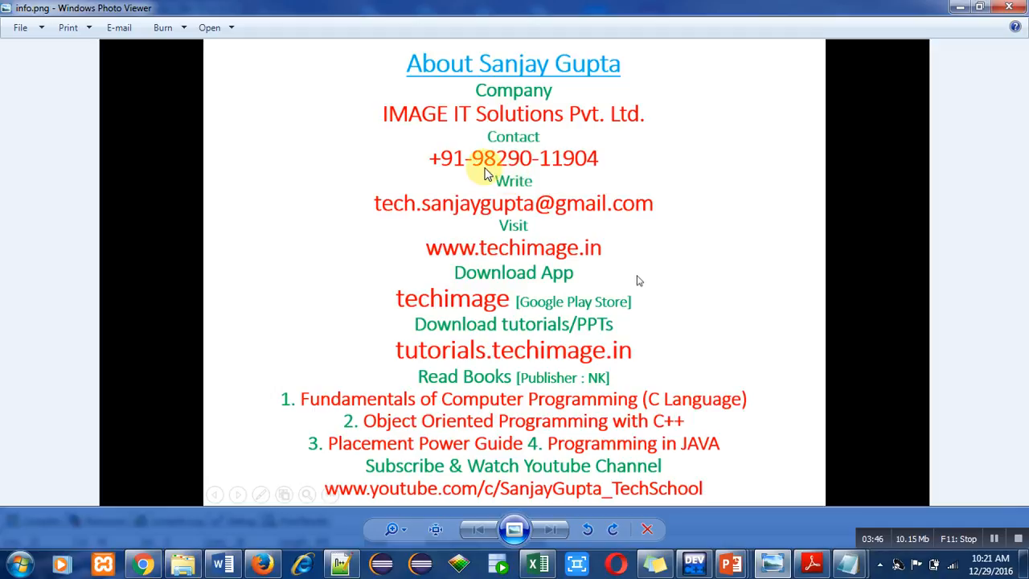
pyautogui.moveTo(543, 225)
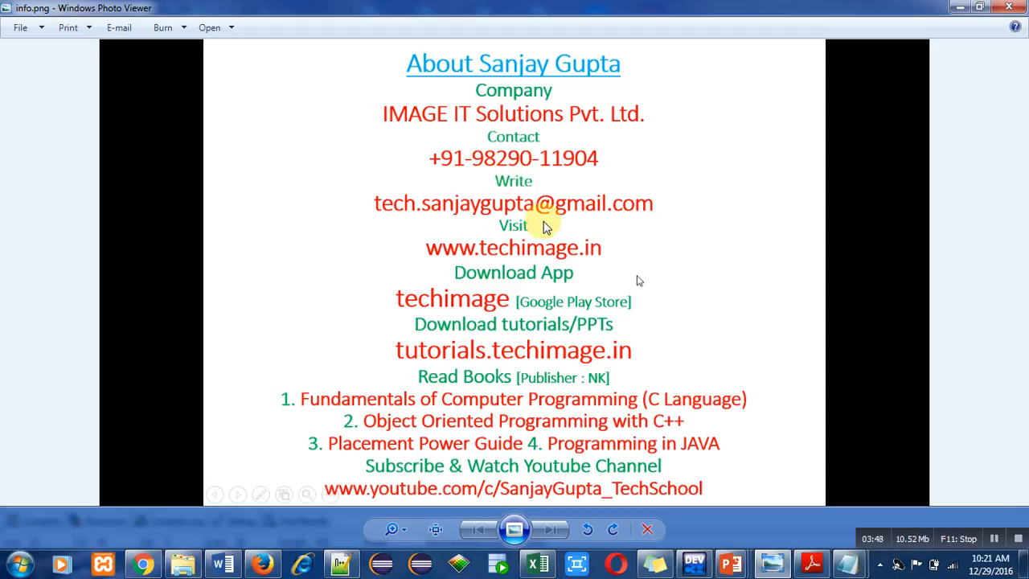
pyautogui.moveTo(590, 231)
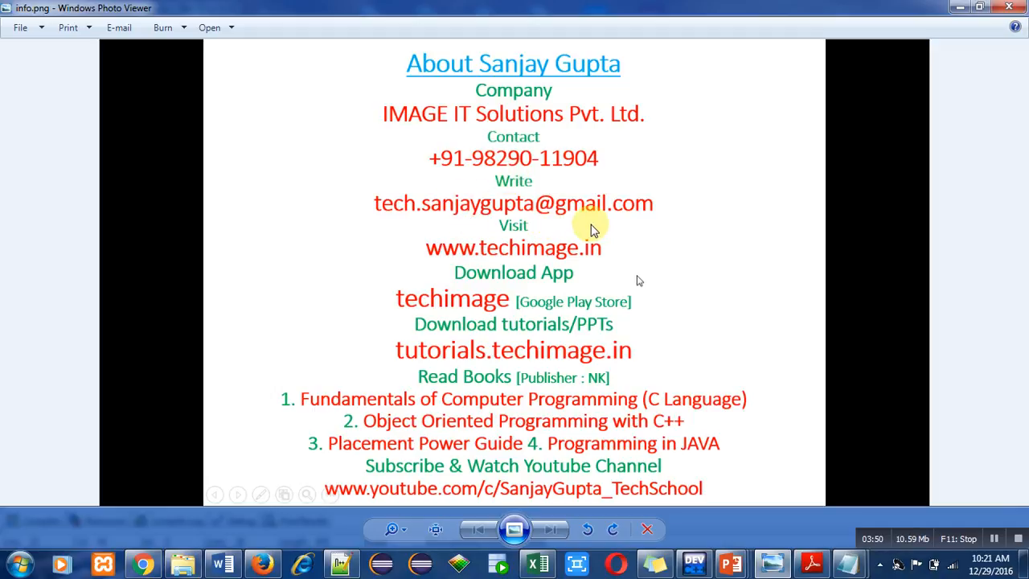
pyautogui.moveTo(555, 261)
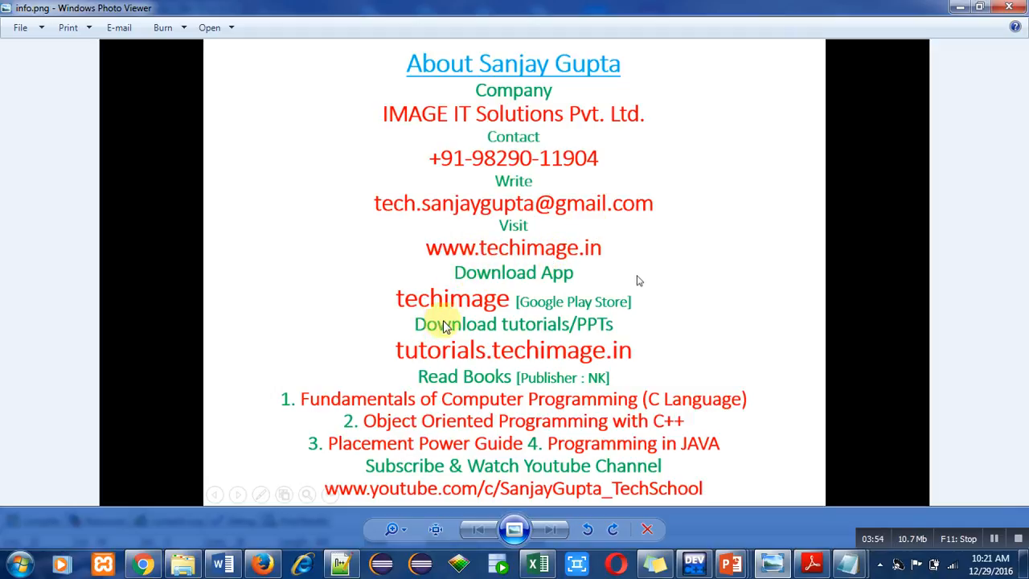
pyautogui.moveTo(667, 330)
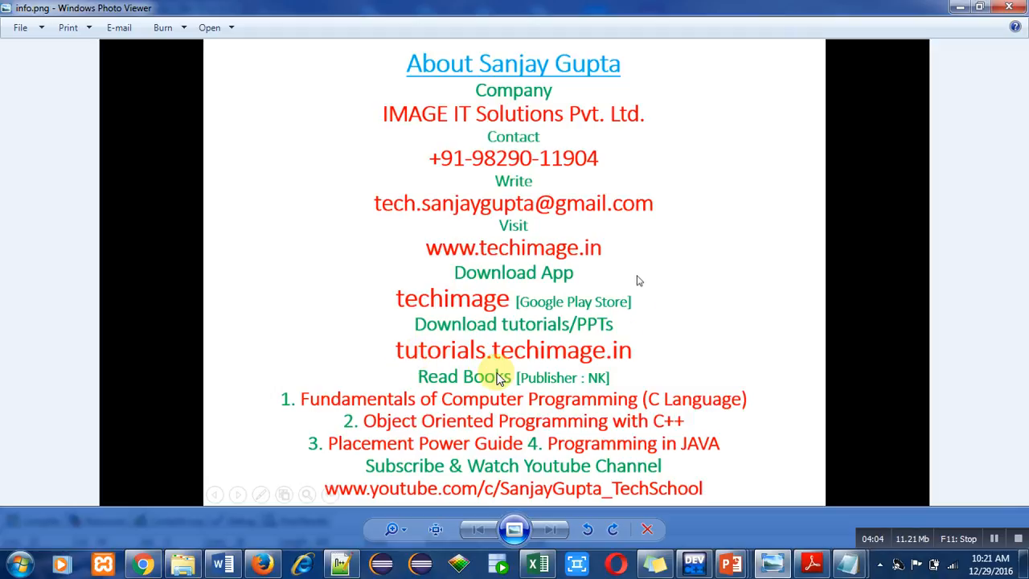
pyautogui.moveTo(450, 420)
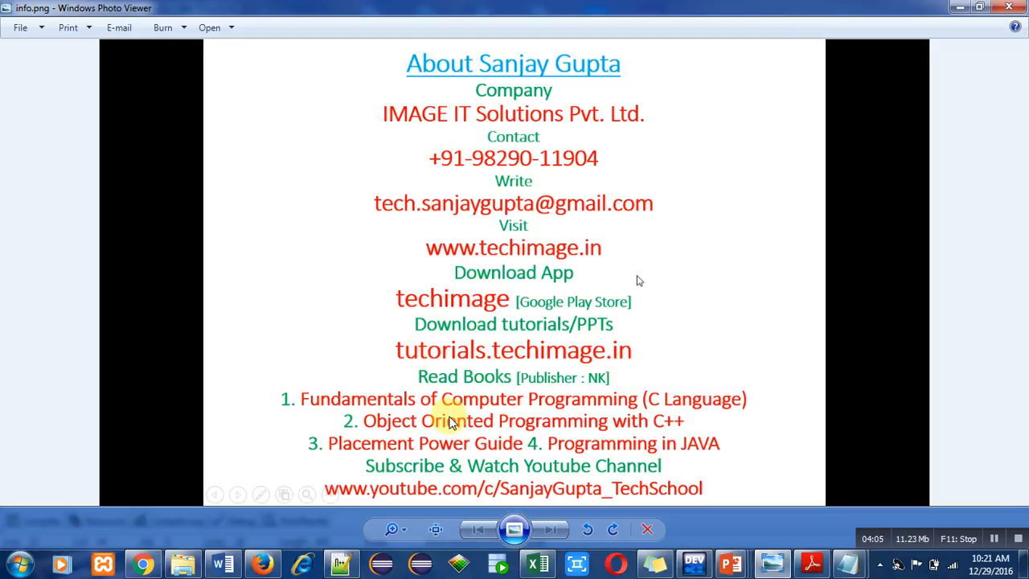